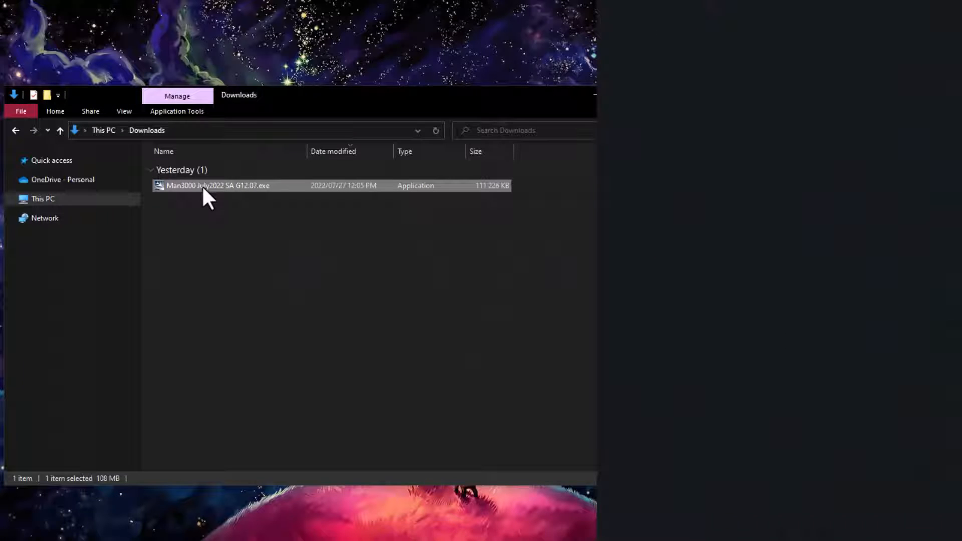
# Run the Man3000 .exe from Downloads, accept the licence terms and install the program.
pyautogui.doubleClick(216, 185)
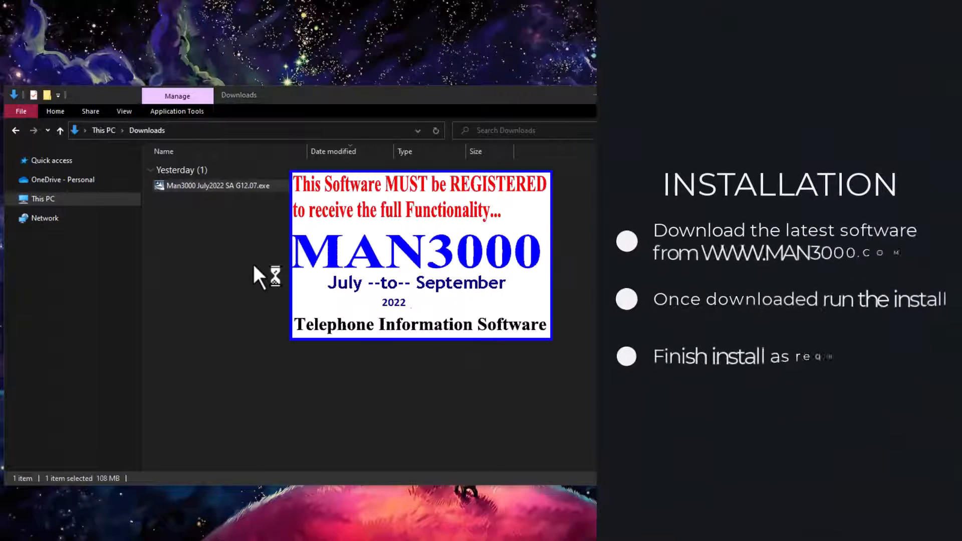
pyautogui.doubleClick(216, 185)
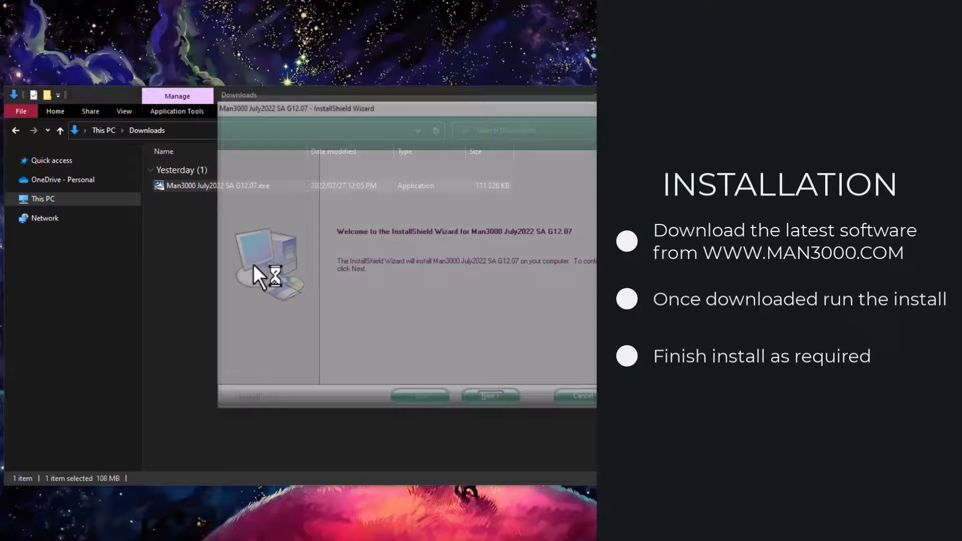
pyautogui.click(489, 396)
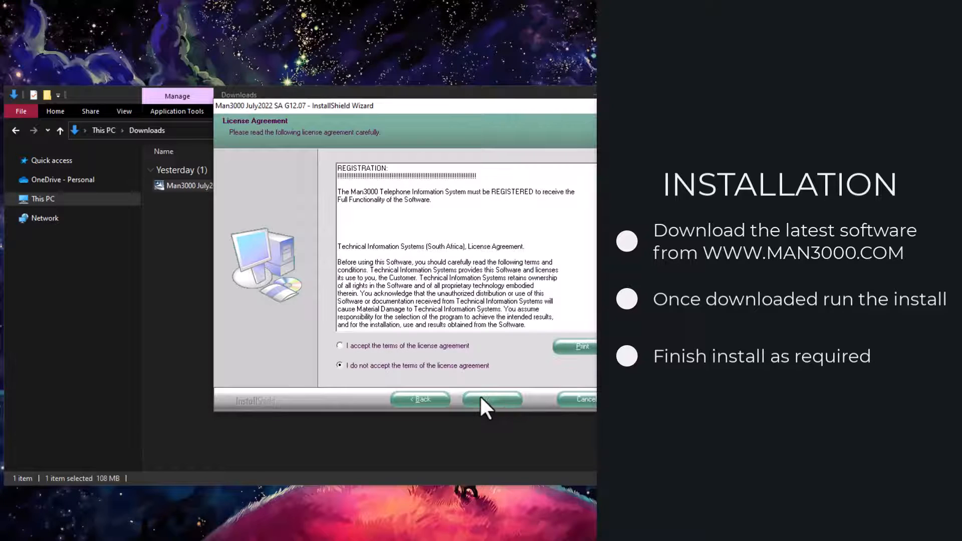
pyautogui.click(340, 346)
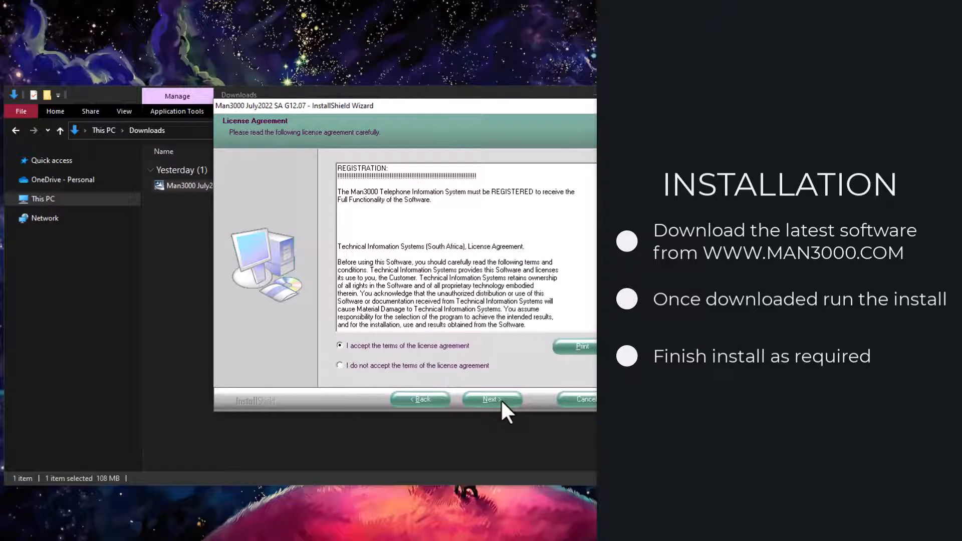
pyautogui.click(491, 399)
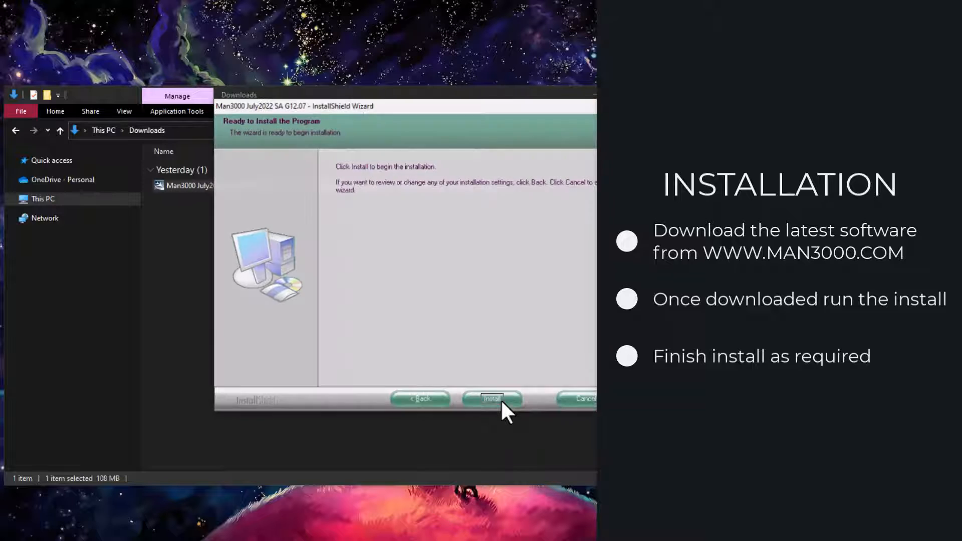
pyautogui.click(492, 399)
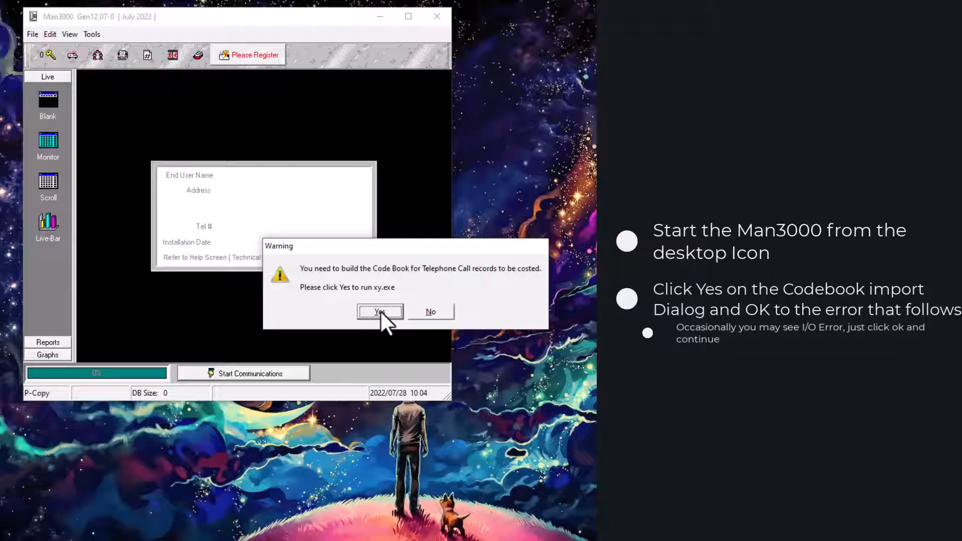
# Answer Yes to building the Code Book and dismiss the cost tables and I/O error 103 messages.
pyautogui.click(379, 312)
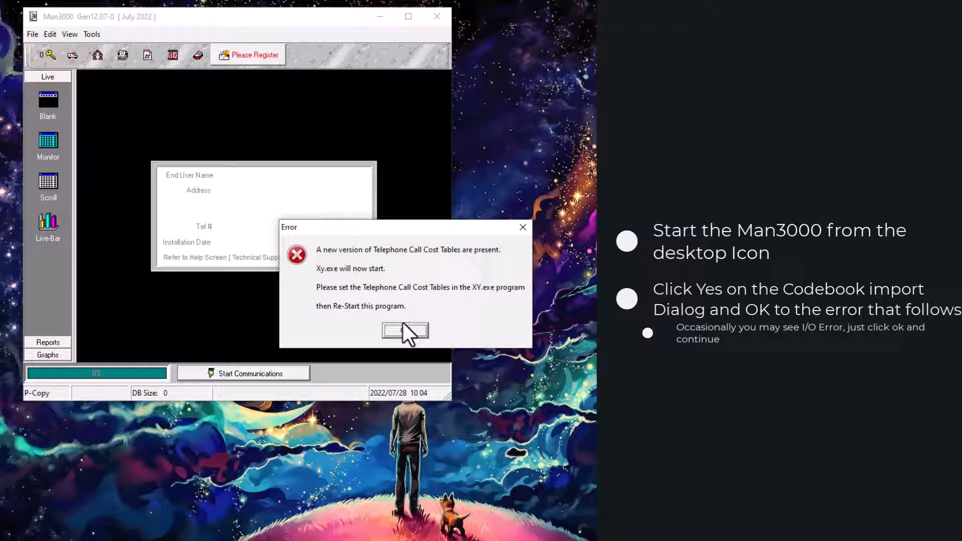
pyautogui.click(405, 331)
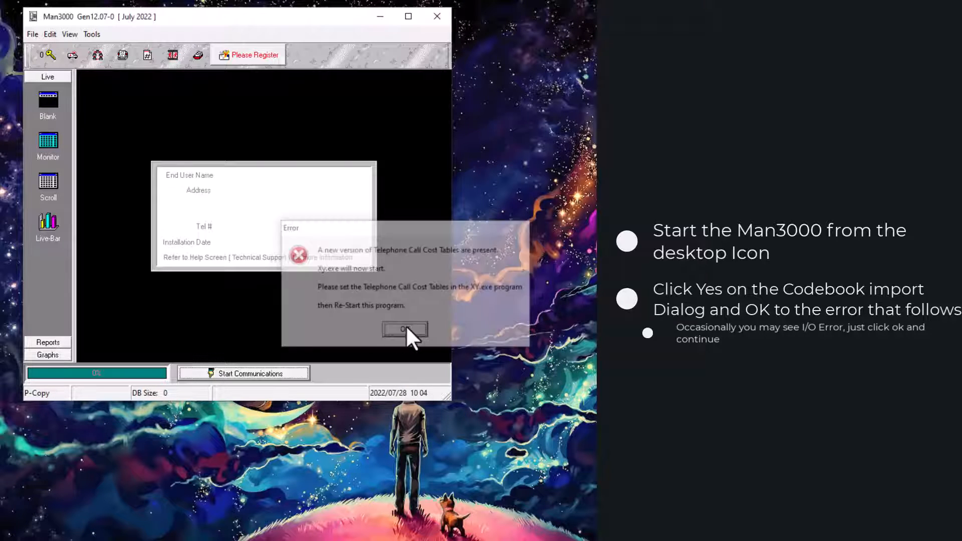
pyautogui.click(404, 328)
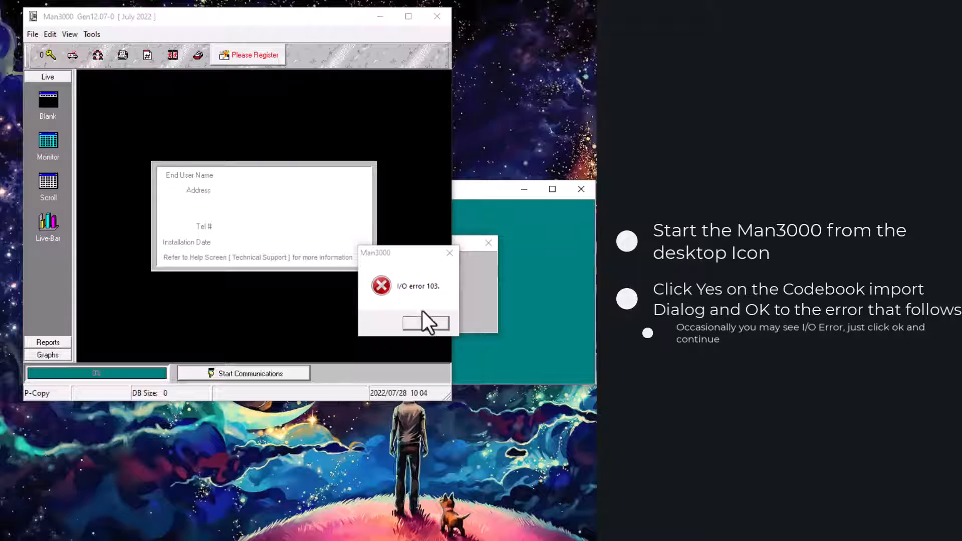
pyautogui.click(425, 322)
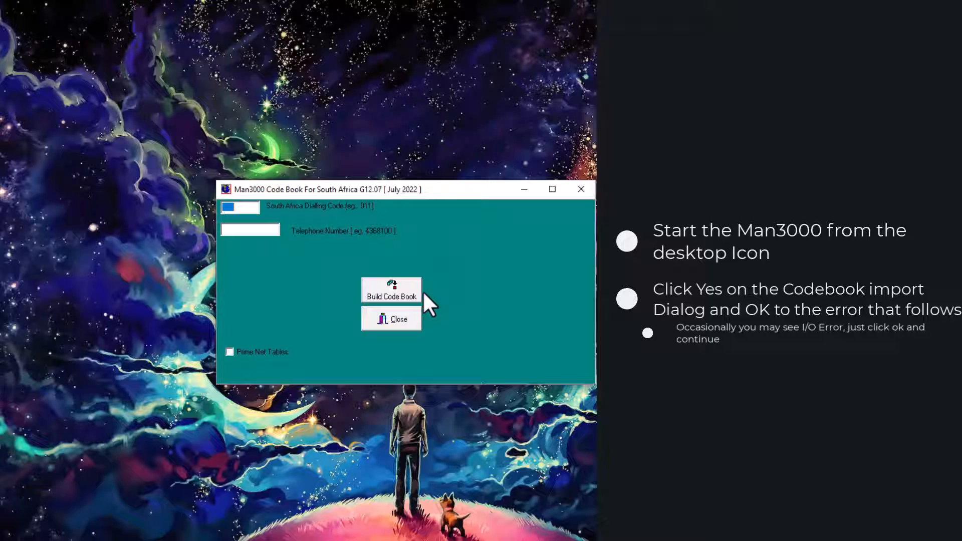
pyautogui.click(242, 207)
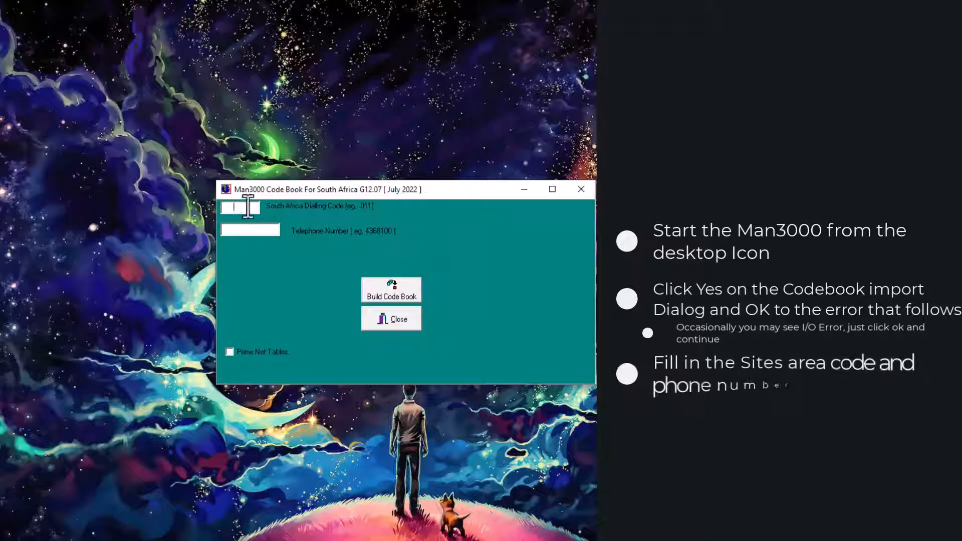
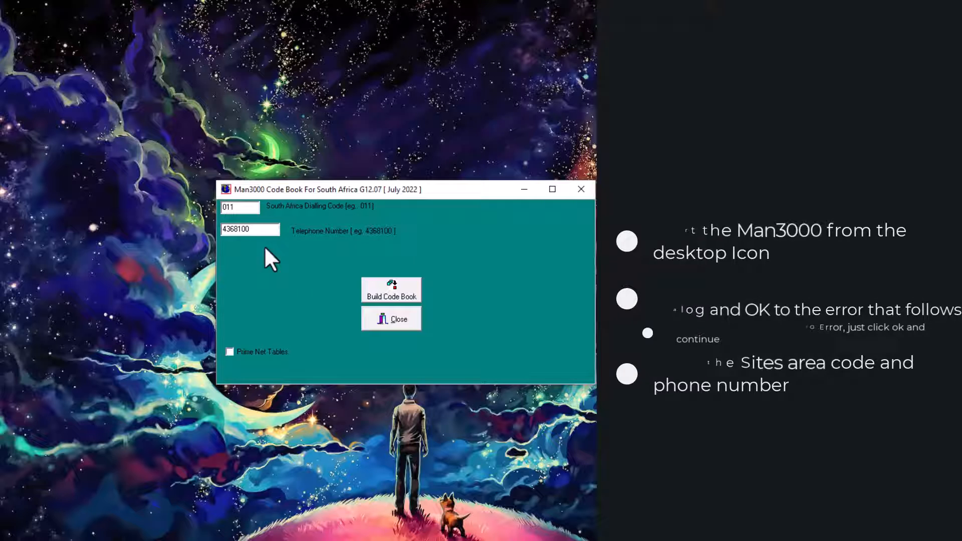
pyautogui.click(391, 290)
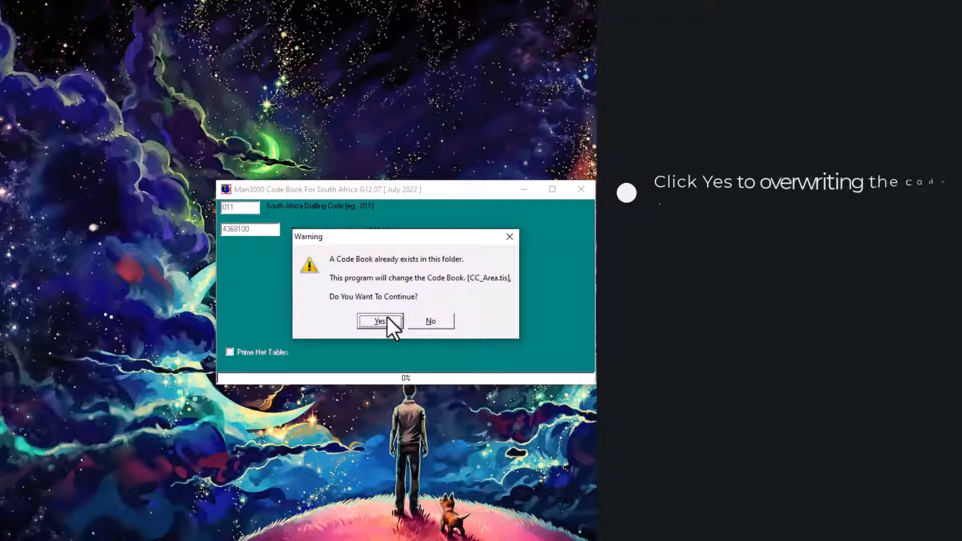
pyautogui.click(381, 320)
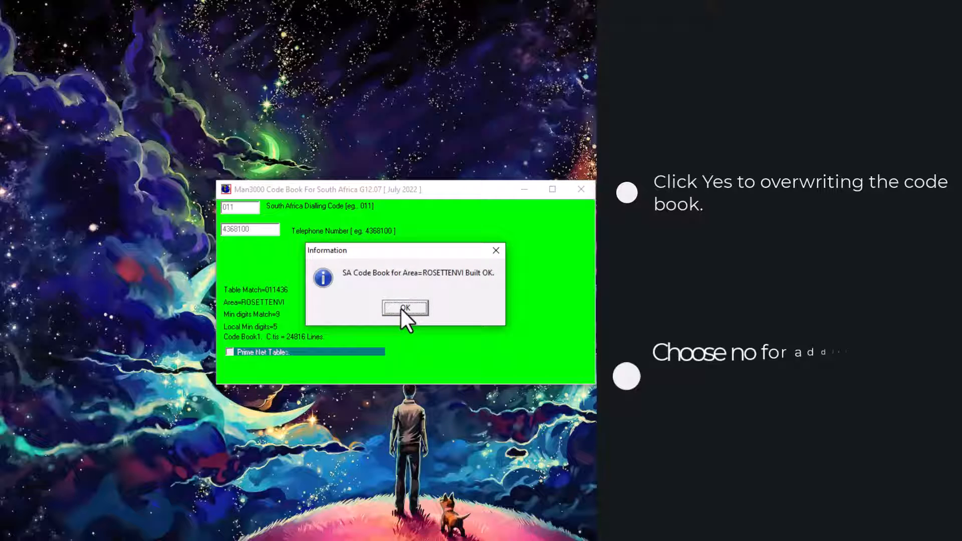
pyautogui.click(405, 309)
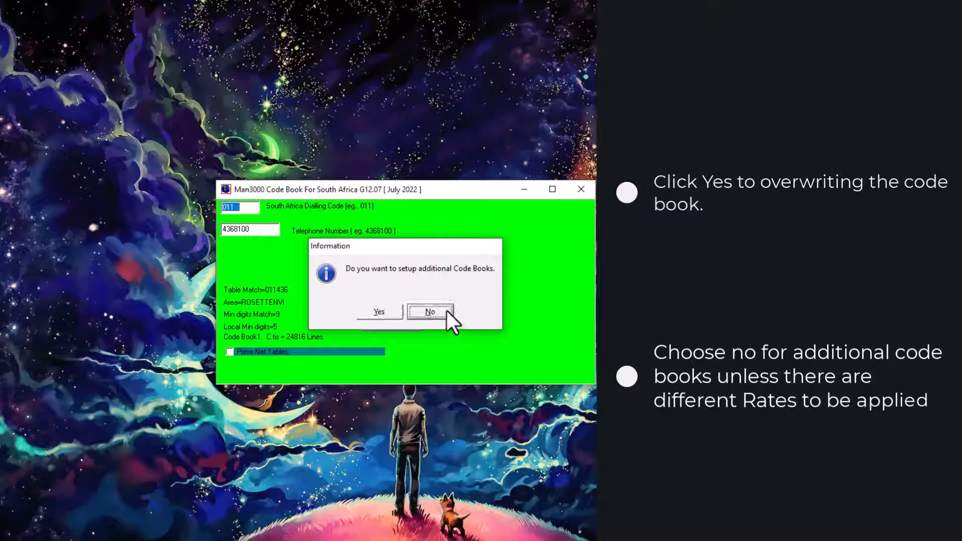
pyautogui.click(430, 311)
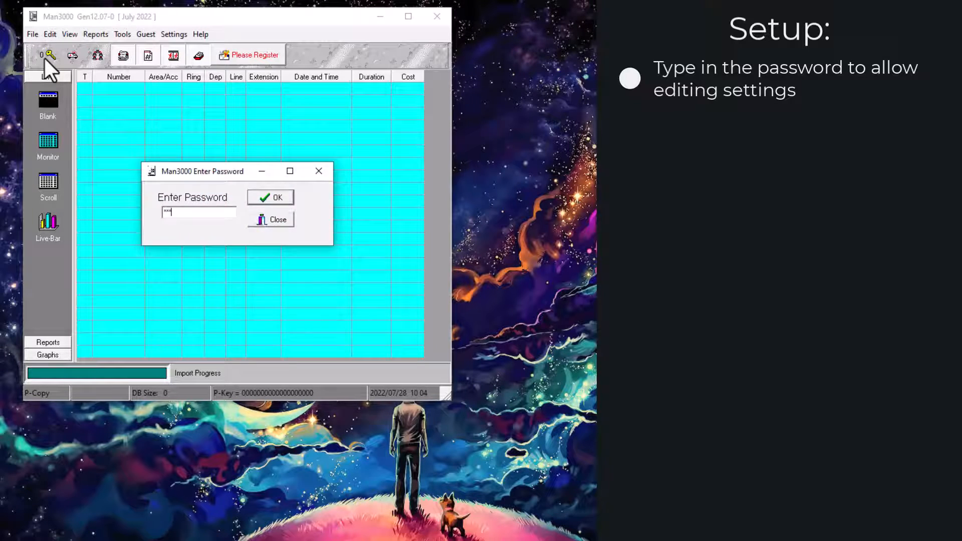
# Unlock settings with the password and import the MyPBX format file from Soft into PABX Format 1.
pyautogui.click(174, 34)
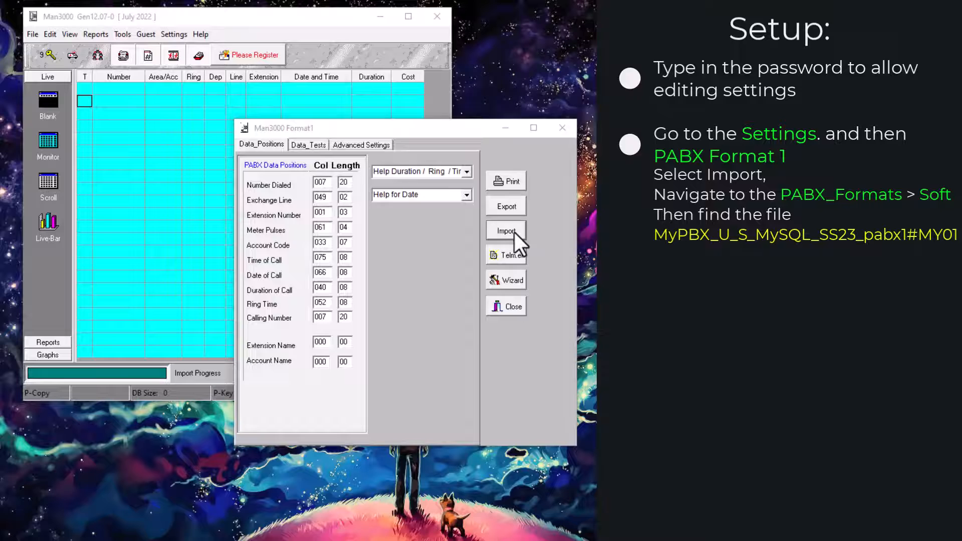
pyautogui.click(506, 231)
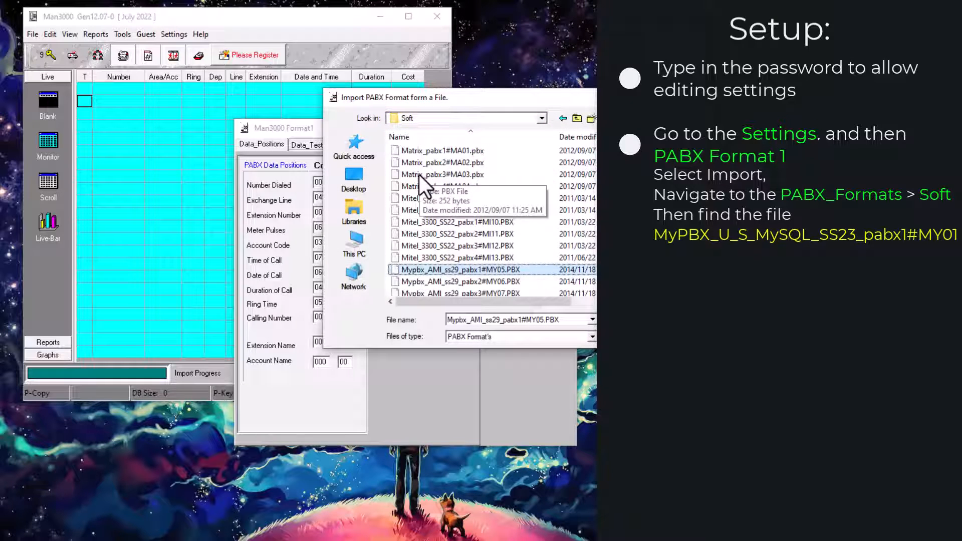
pyautogui.click(473, 234)
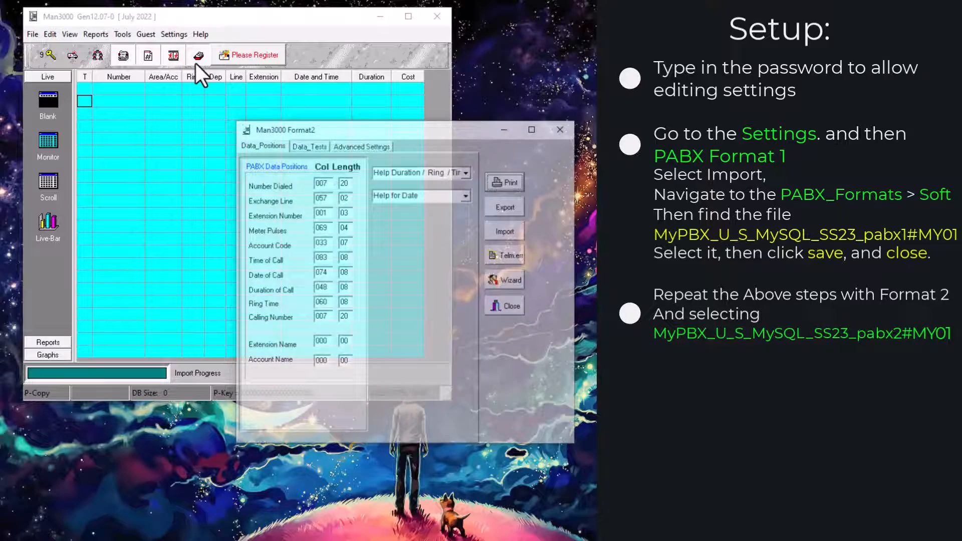
# On Data_Tests, import the pabx2#MY02 format into Format 2 and close the Format 2 settings.
pyautogui.click(309, 144)
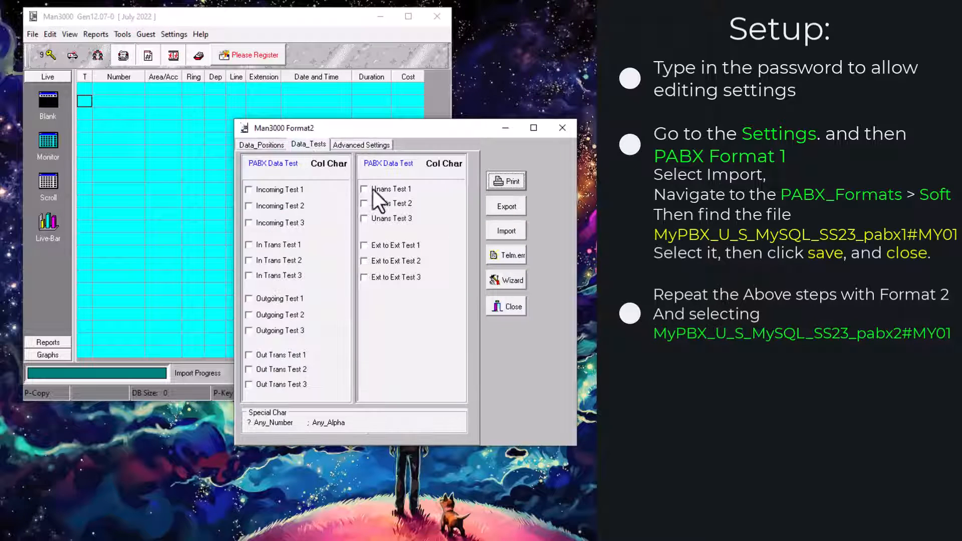
pyautogui.click(506, 231)
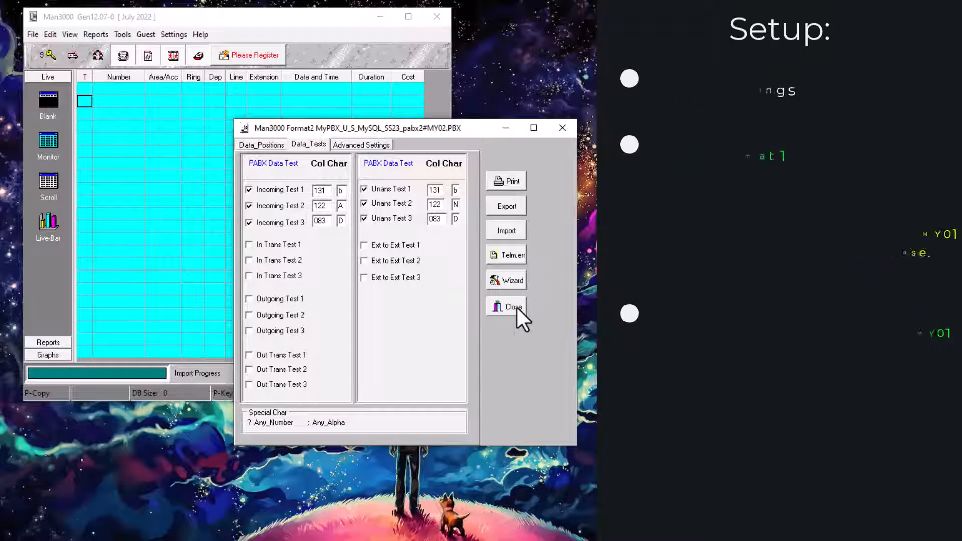
pyautogui.click(506, 307)
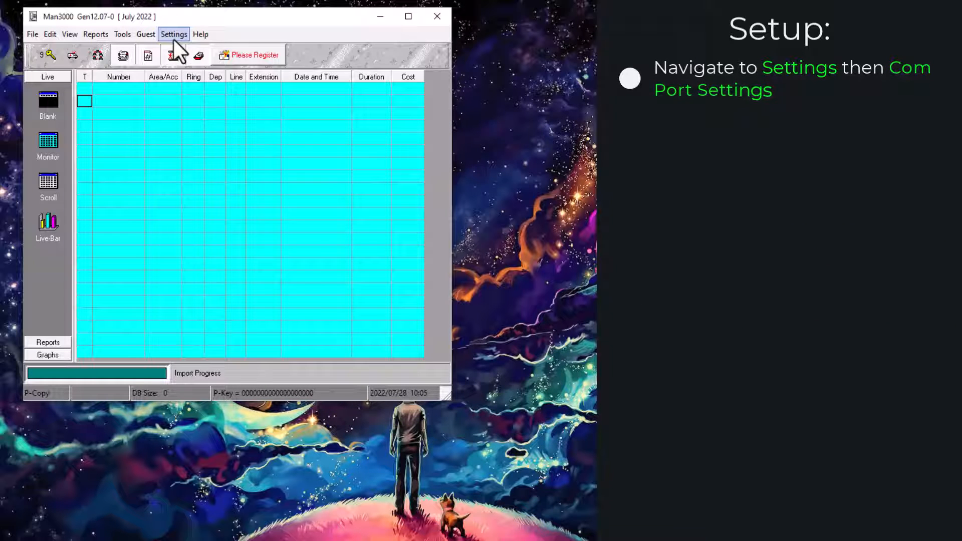
# Set buffer type to Soft Online Authentication and choose format option 23 for soft sorting.
pyautogui.click(173, 34)
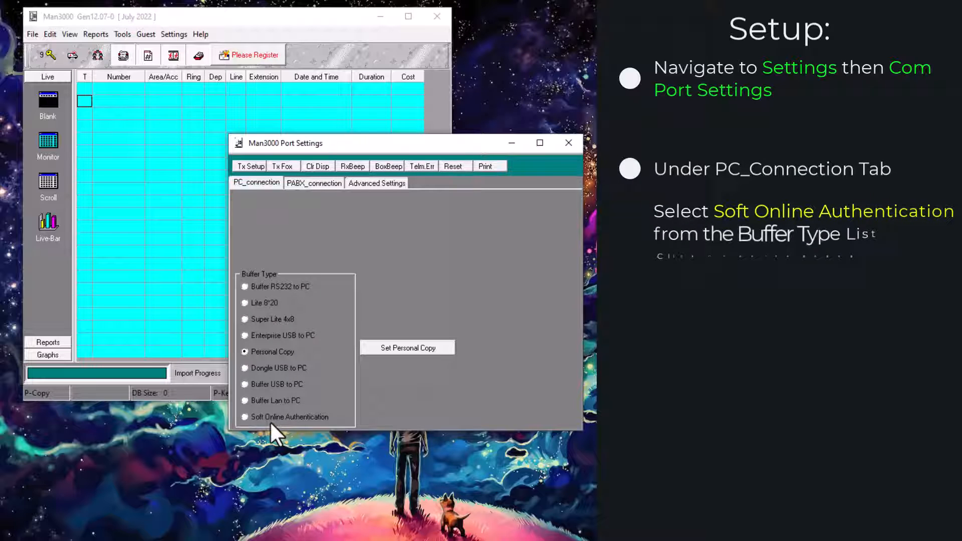
pyautogui.click(245, 417)
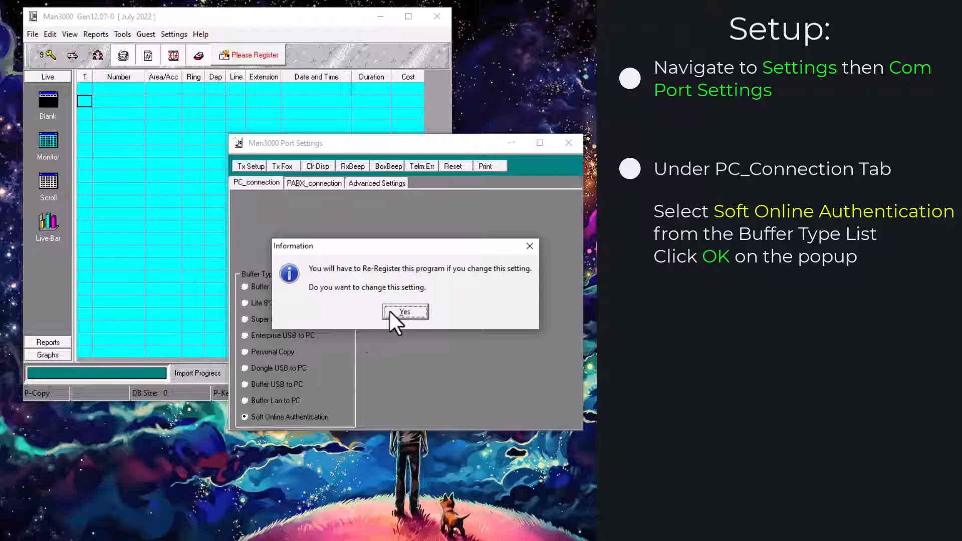
pyautogui.click(405, 312)
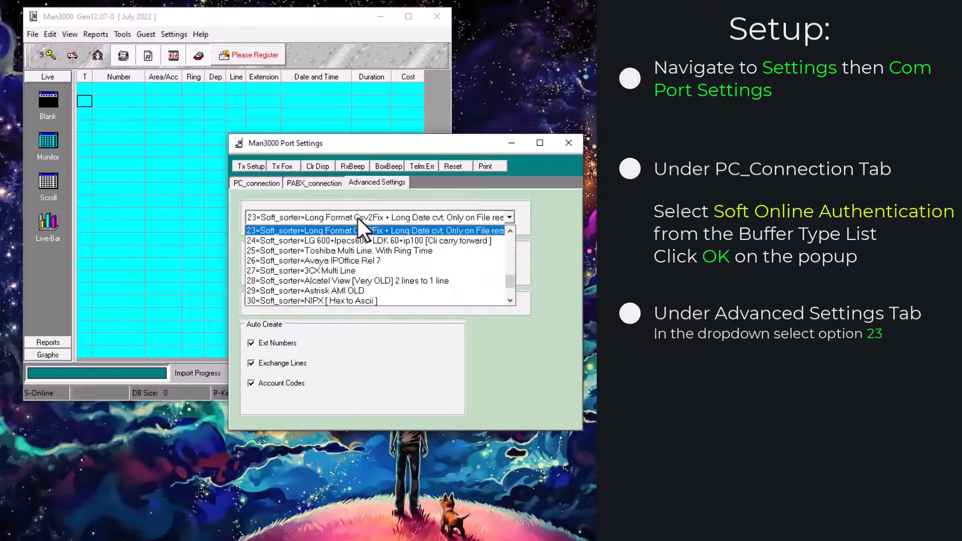
pyautogui.click(361, 230)
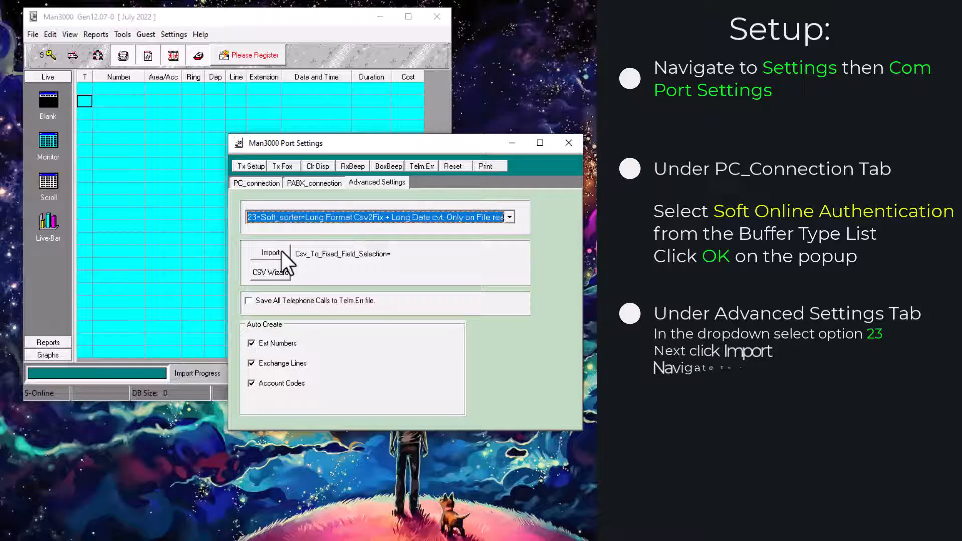
# Import MyPBX_SQL.tis from csv_to_fixed_field and enable saving all calls to Telm.Err.
pyautogui.click(270, 252)
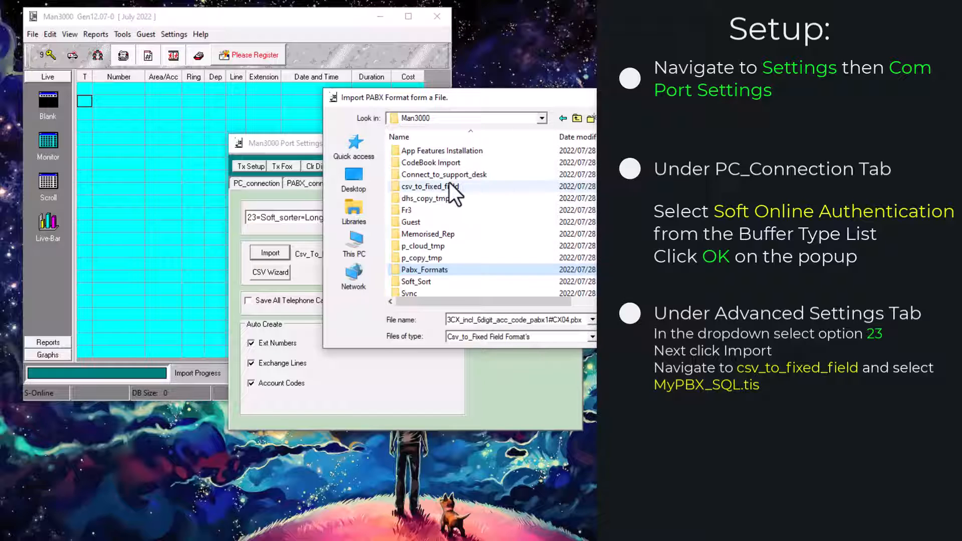
pyautogui.doubleClick(428, 187)
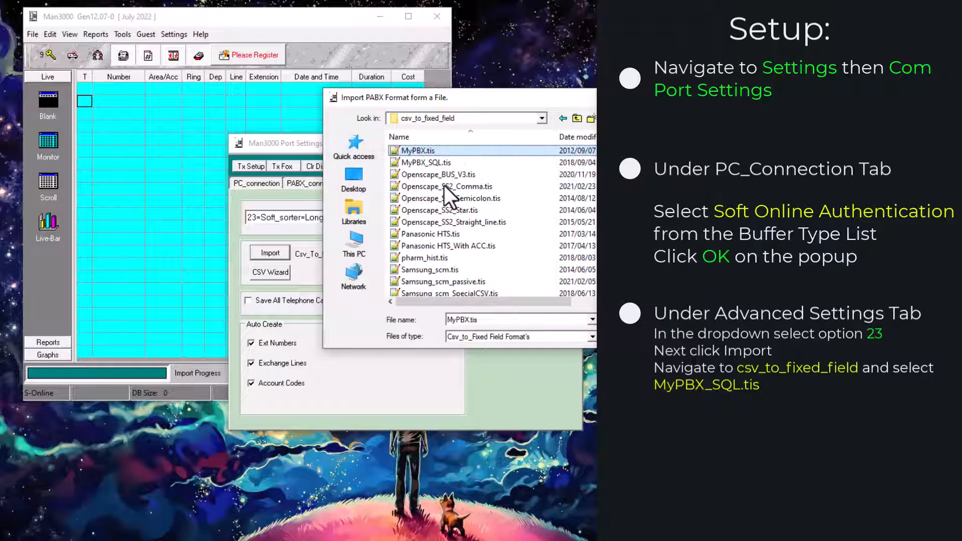
pyautogui.click(426, 162)
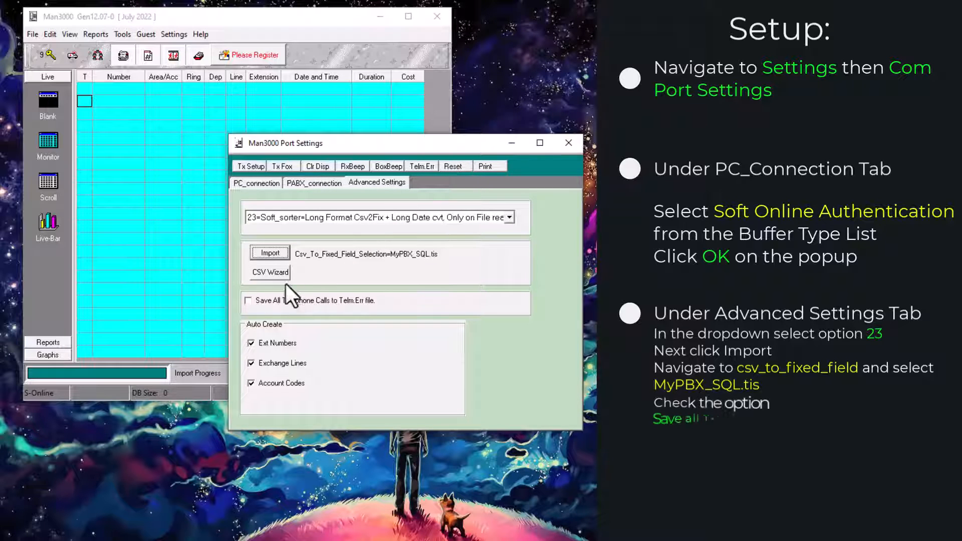
pyautogui.click(247, 301)
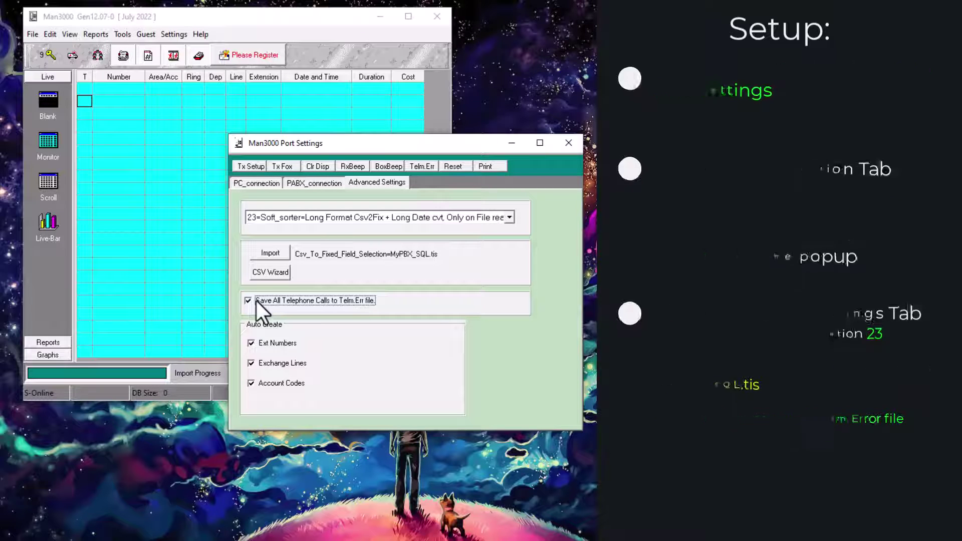
pyautogui.click(314, 182)
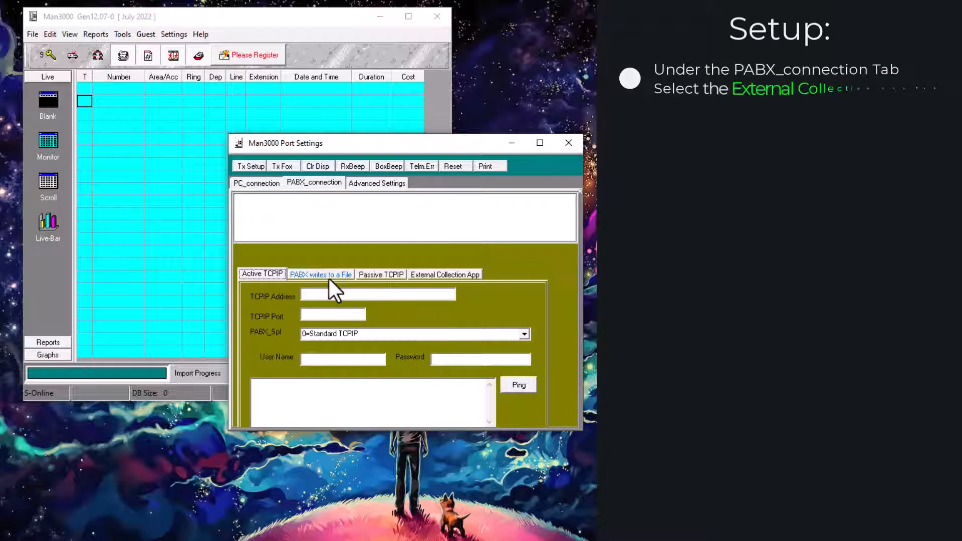
# Select the External Collection App so the Man3000 DB To File settings appear.
pyautogui.click(445, 273)
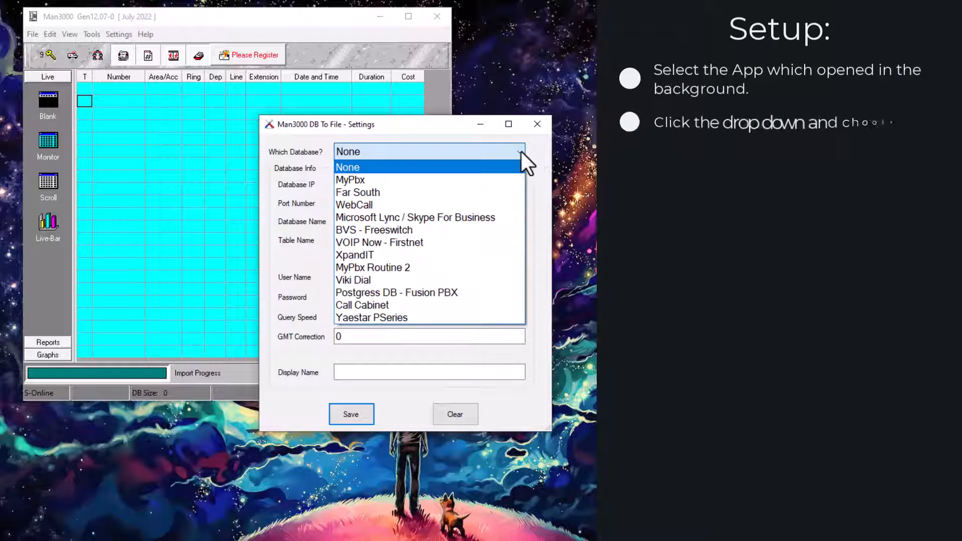
# Choose MyPbx as the database and enter its IP, port 3306 and CDR table details.
pyautogui.click(349, 180)
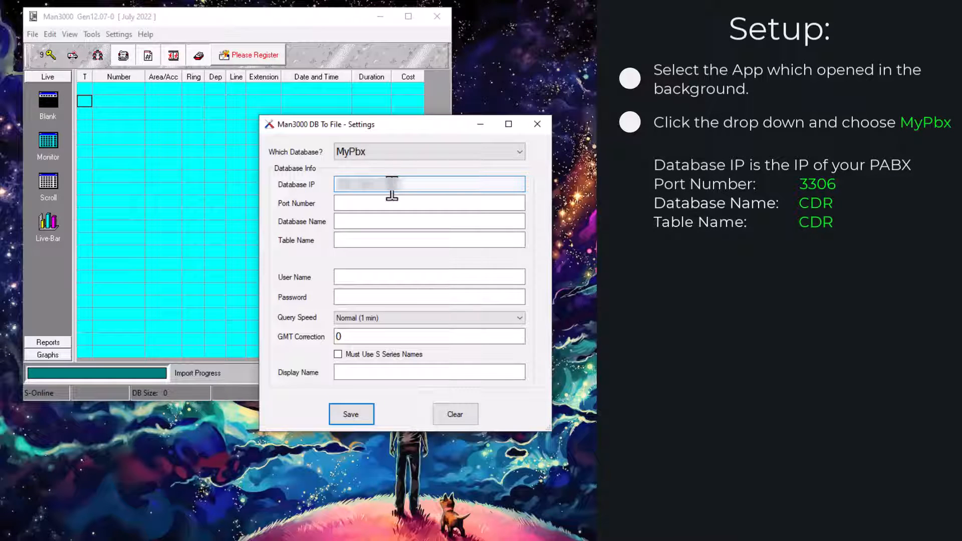
pyautogui.write('330')
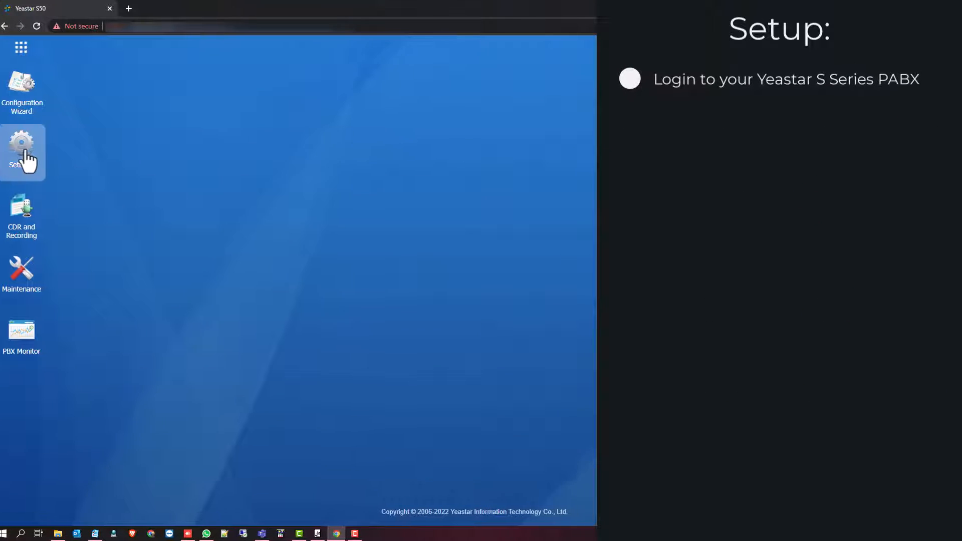
# Go to Settings > System > Security and show the Database Grant list.
pyautogui.click(22, 145)
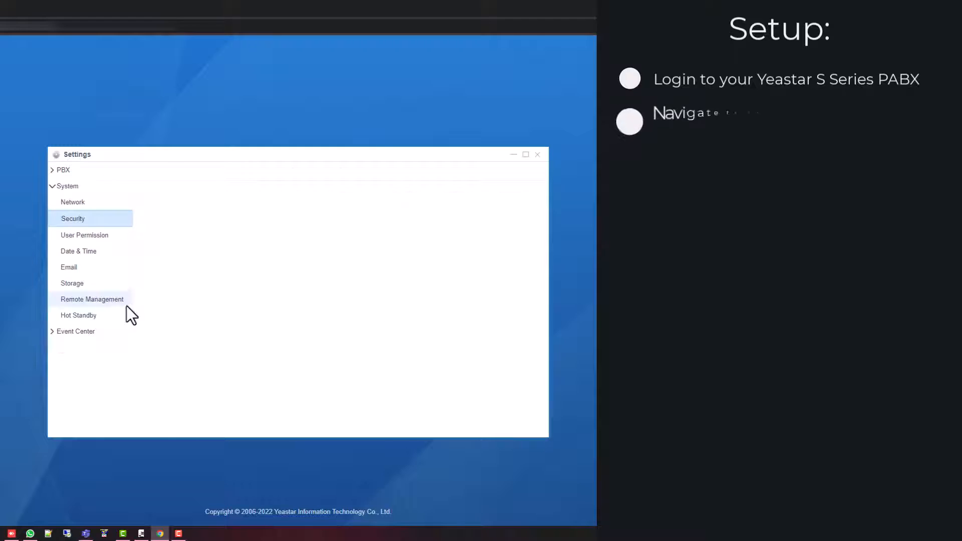
pyautogui.click(74, 219)
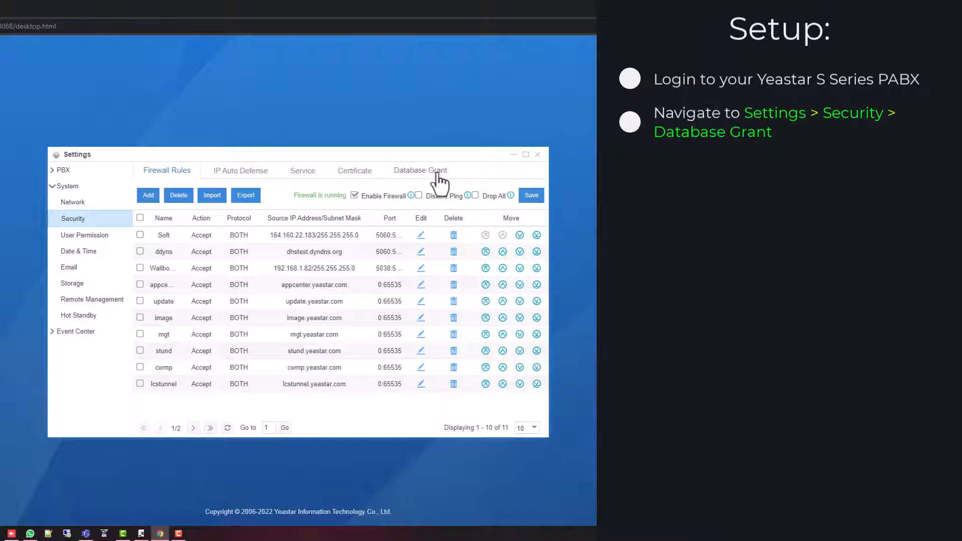
pyautogui.click(420, 170)
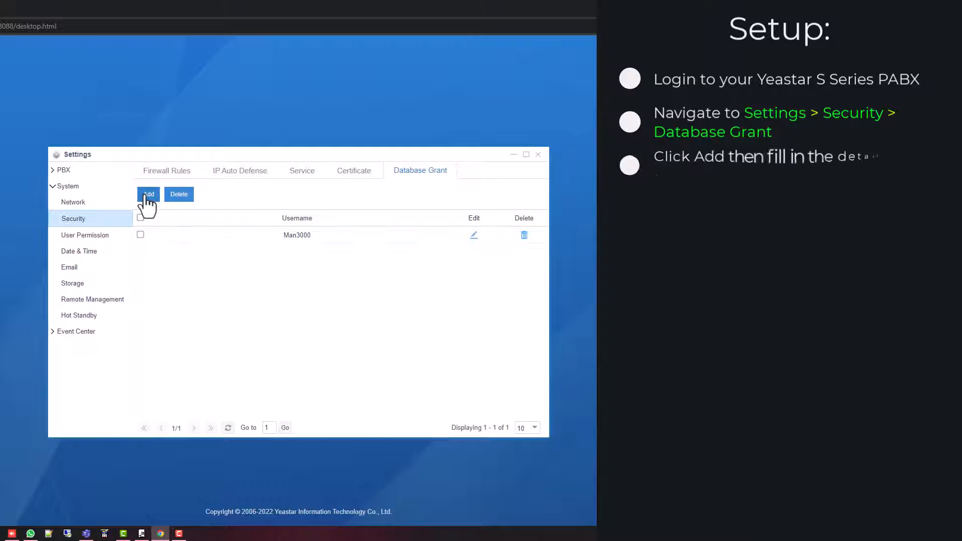
pyautogui.click(147, 195)
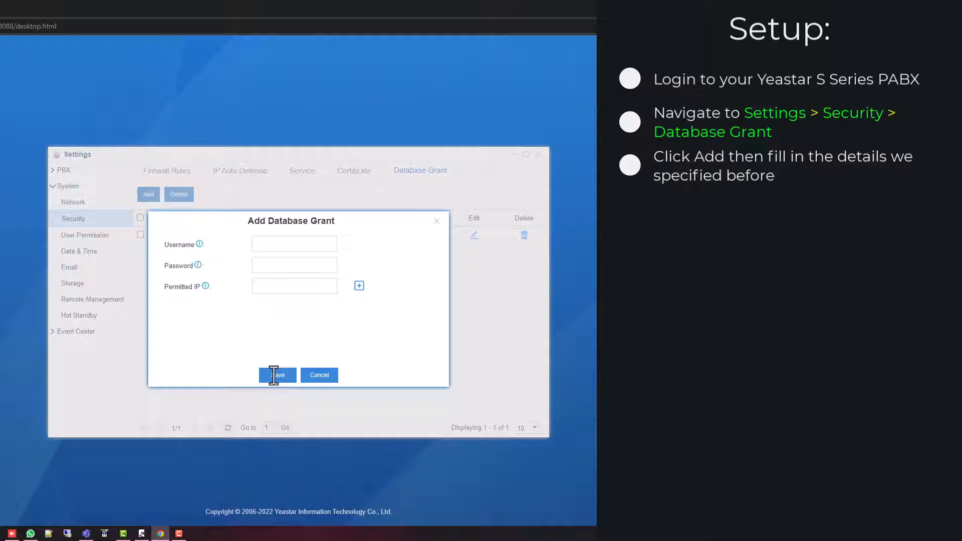
pyautogui.write('Man3000')
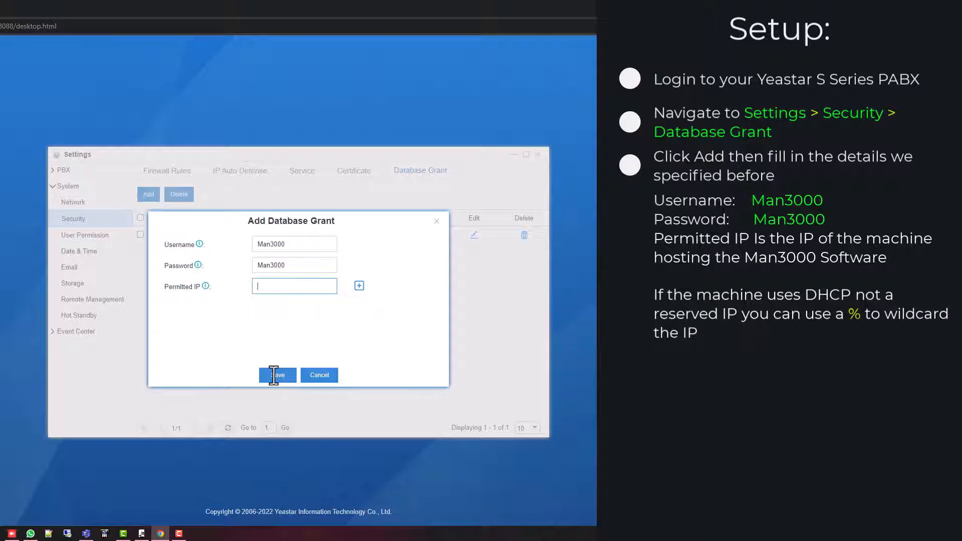
pyautogui.write('192.168.1.')
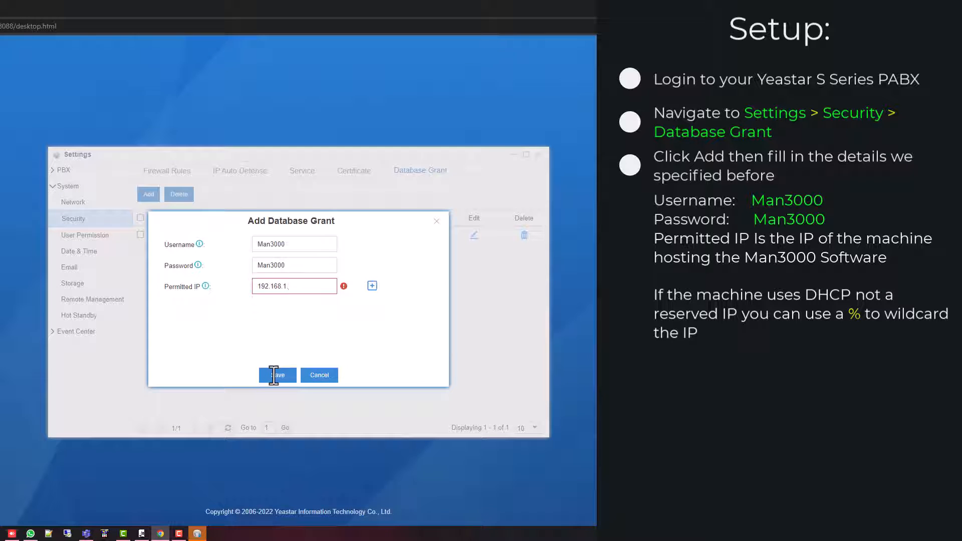
pyautogui.click(277, 375)
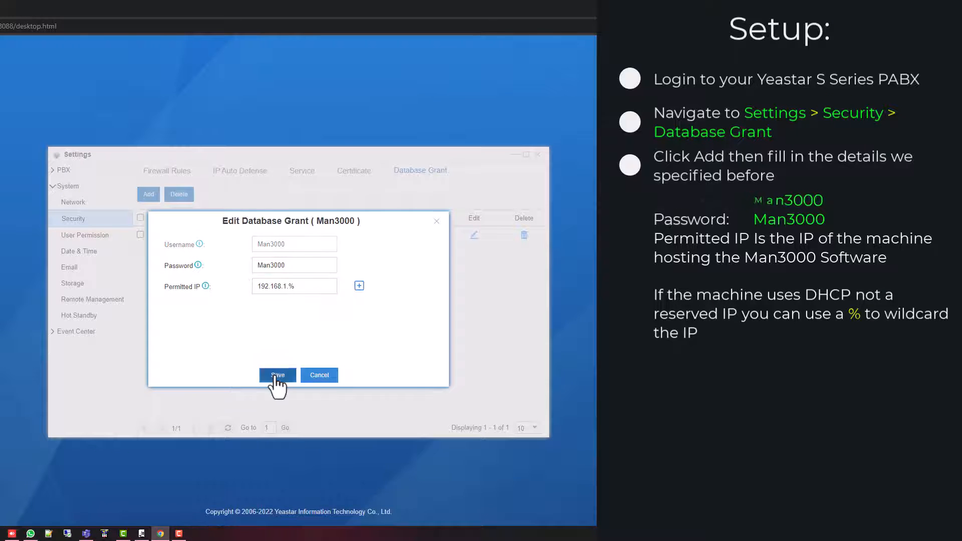
pyautogui.click(278, 375)
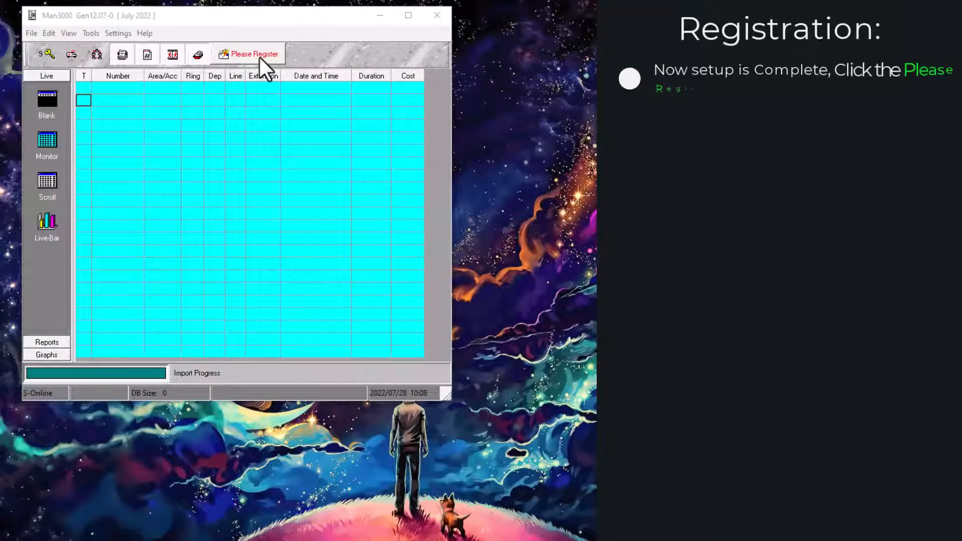
# Make the registration details editable and enter the end-user, address and support company details.
pyautogui.click(254, 53)
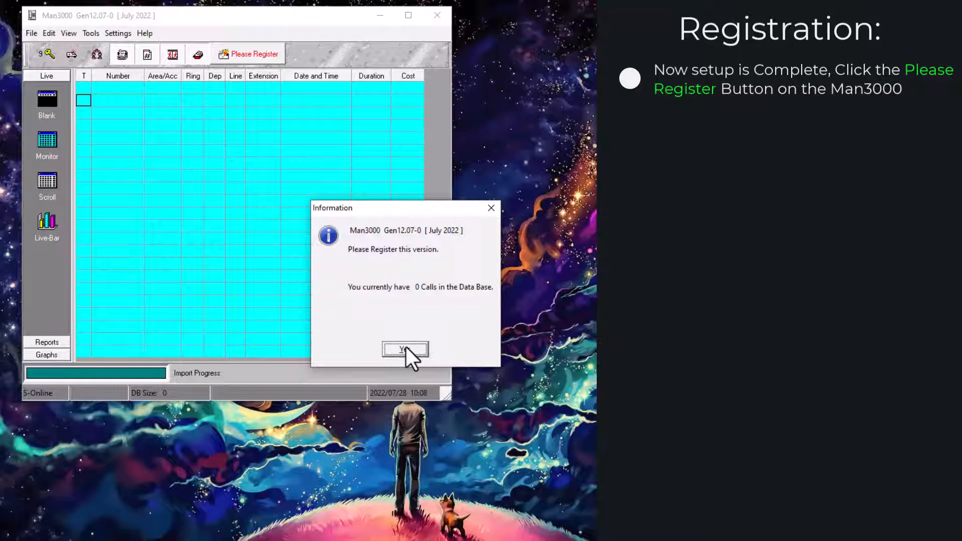
pyautogui.click(405, 348)
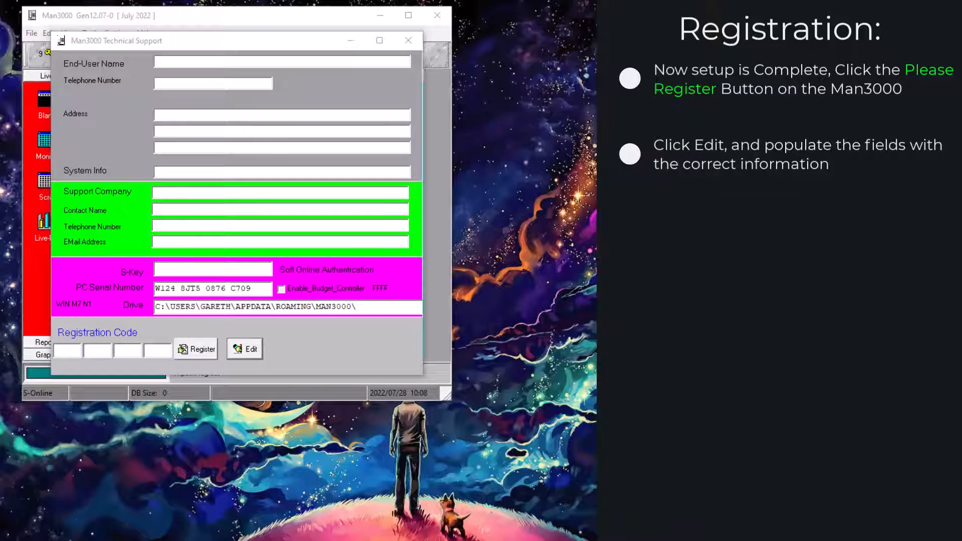
pyautogui.click(244, 349)
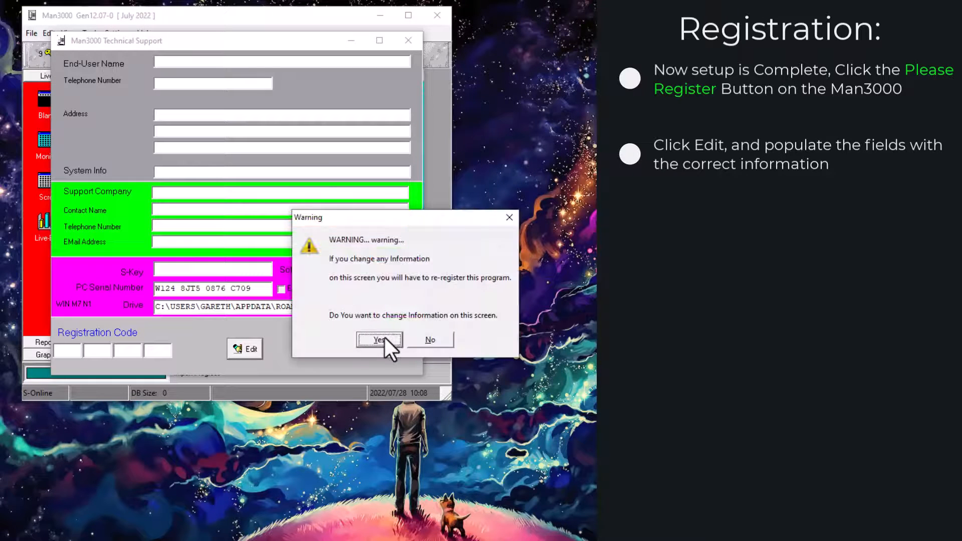
pyautogui.click(379, 340)
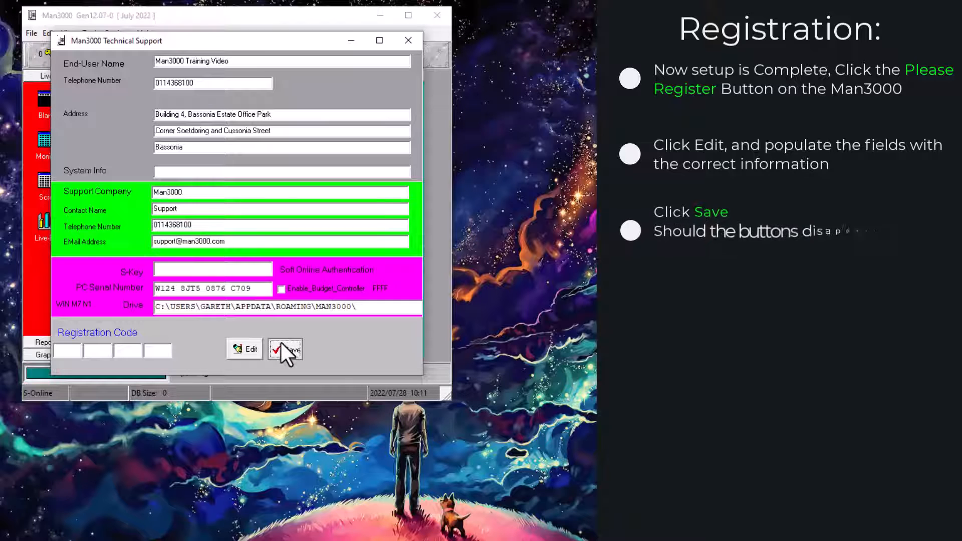
# Save the registration details to generate an S-Key and re-enter the password to reopen the form.
pyautogui.click(285, 348)
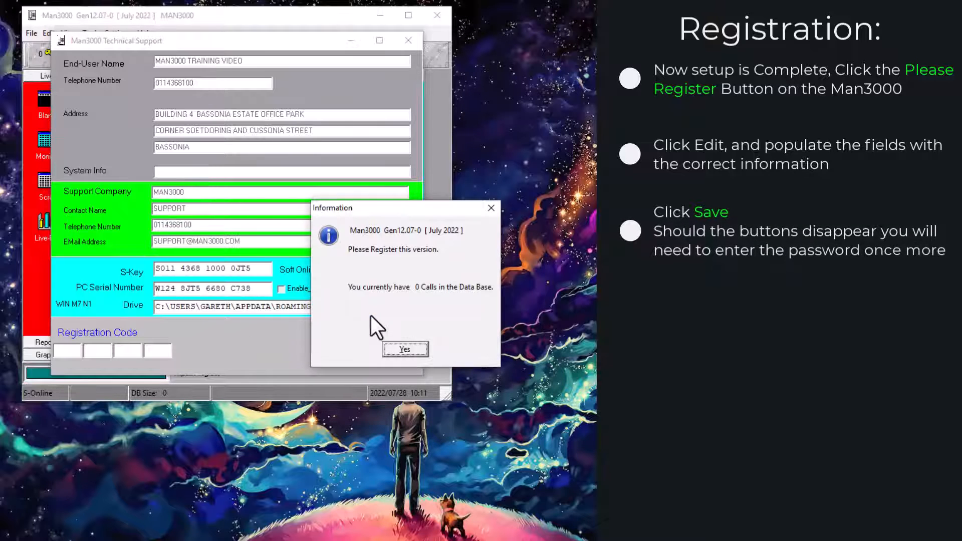
pyautogui.click(405, 349)
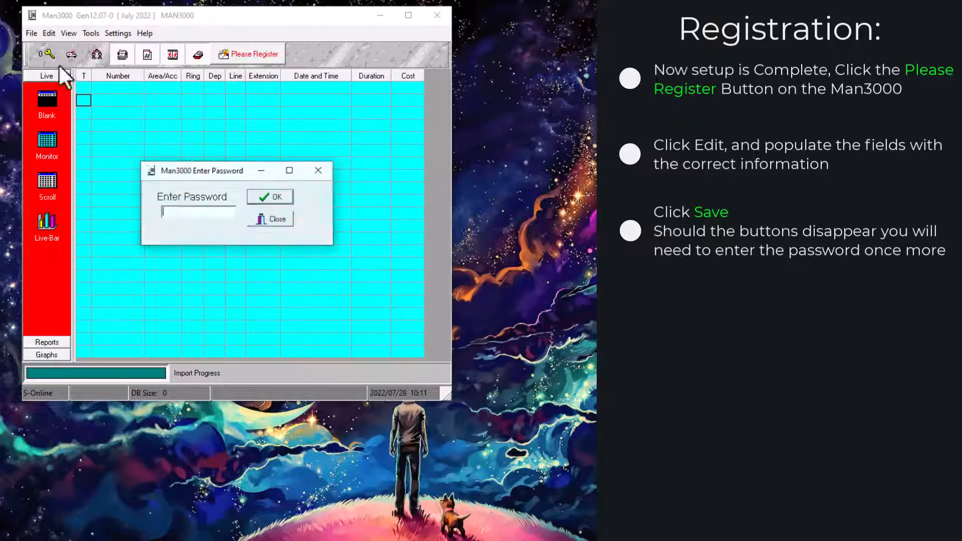
pyautogui.click(271, 196)
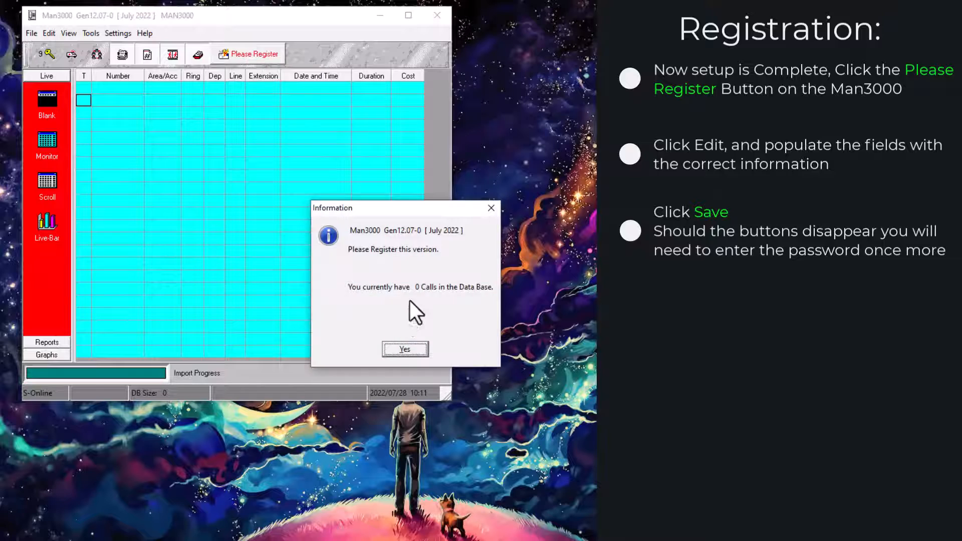
pyautogui.click(405, 348)
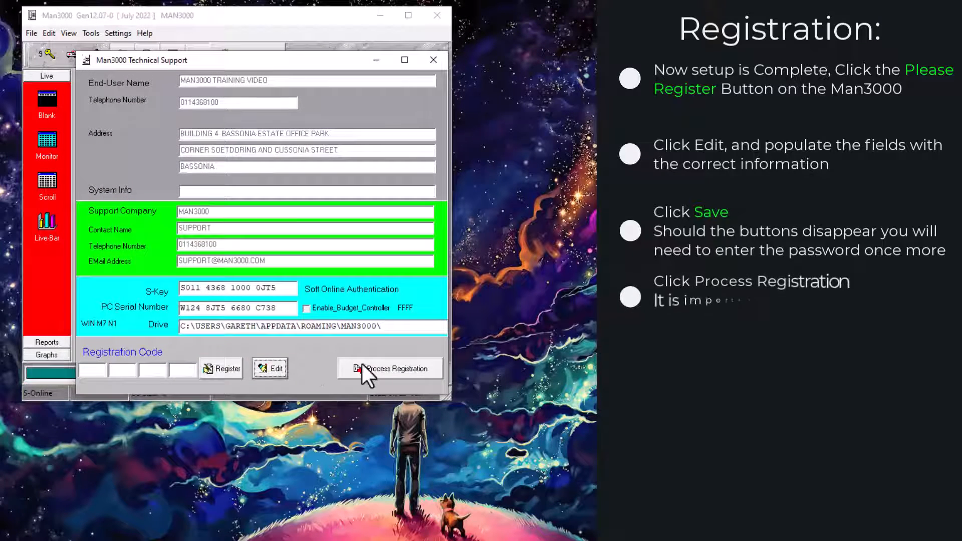
# Process the registration online, close the monitor and bring the form back awaiting a registration code.
pyautogui.click(391, 369)
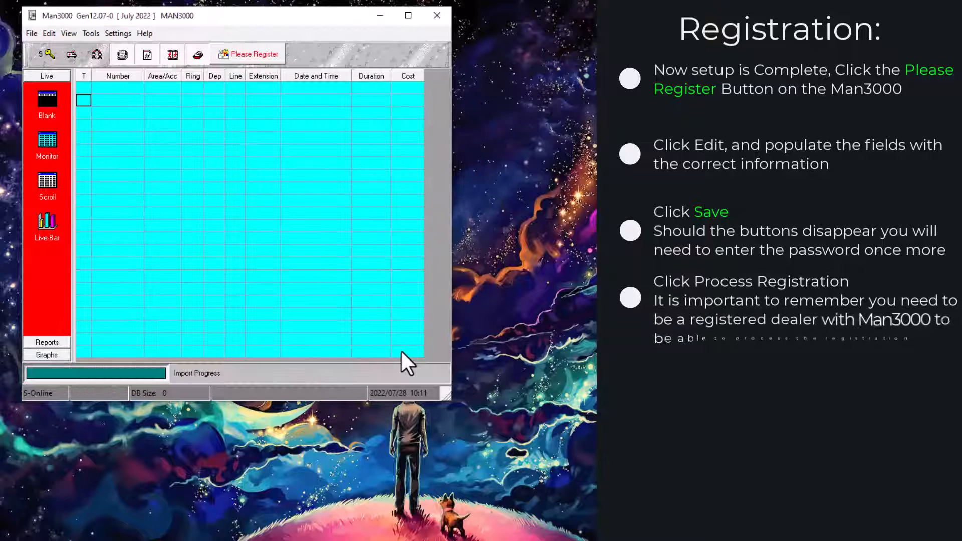
pyautogui.click(253, 53)
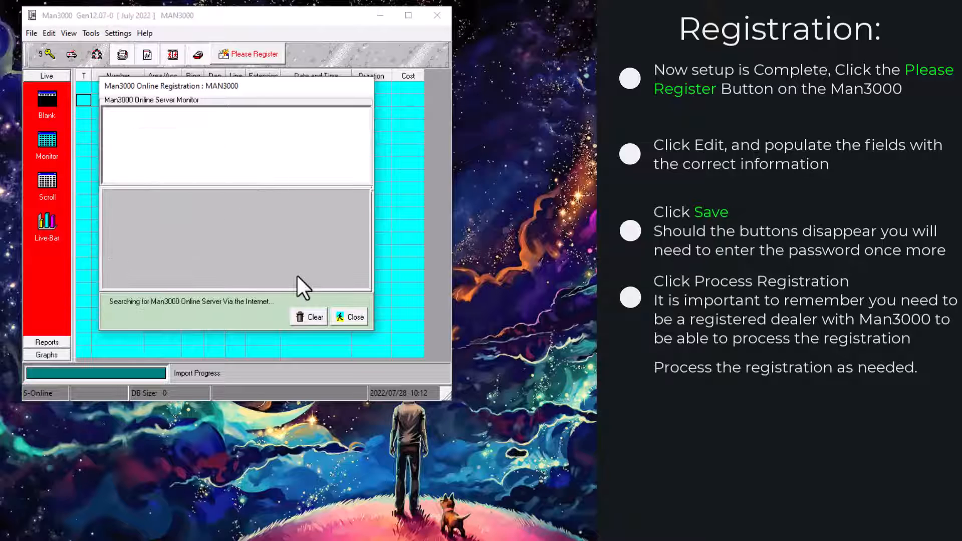
pyautogui.click(353, 317)
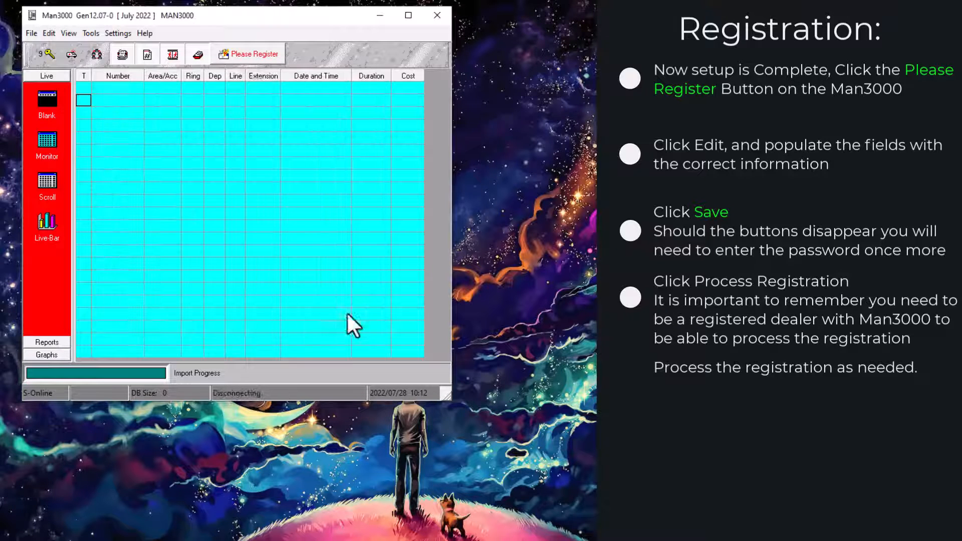
pyautogui.click(246, 53)
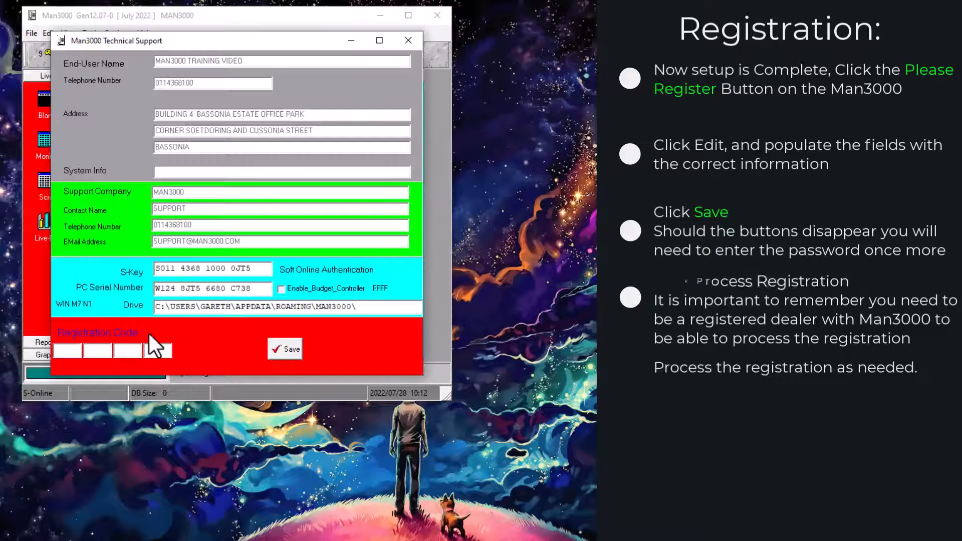